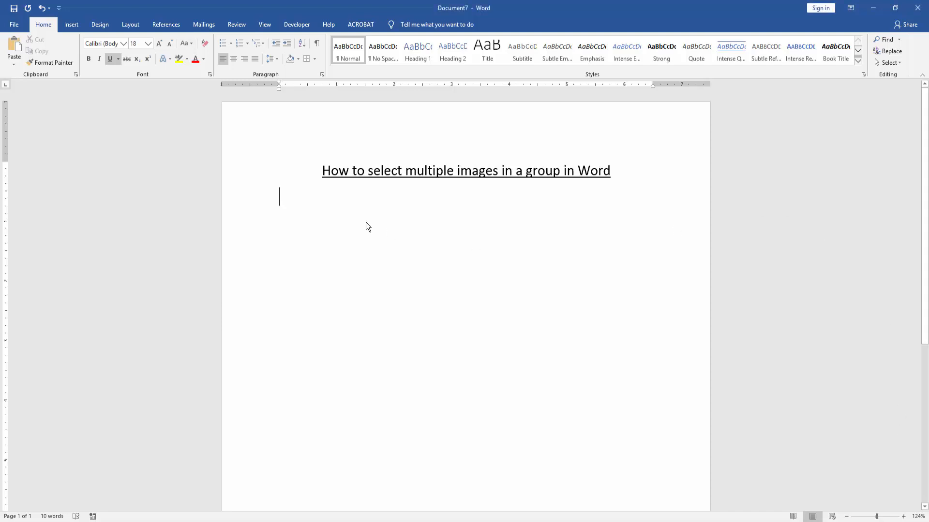
- Switch the ribbon to the Insert features for adding pictures
click(70, 24)
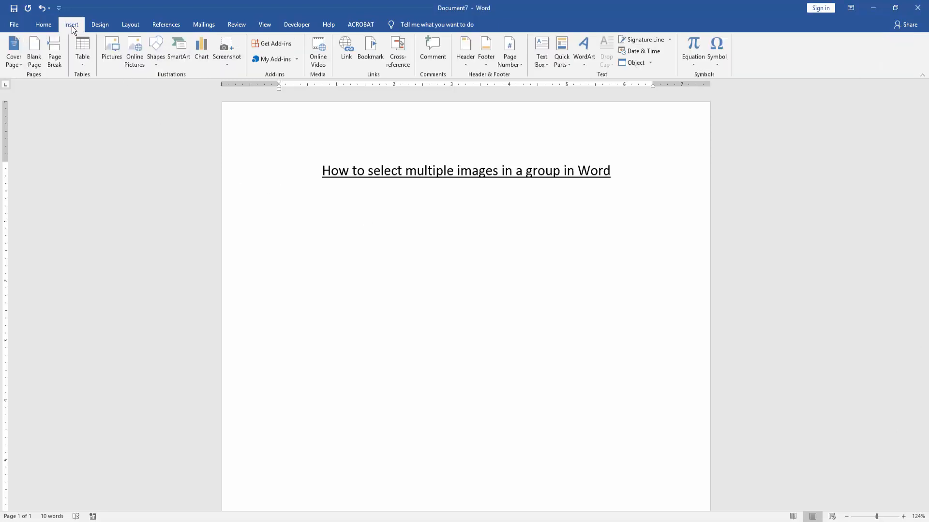
mouse_move(111, 51)
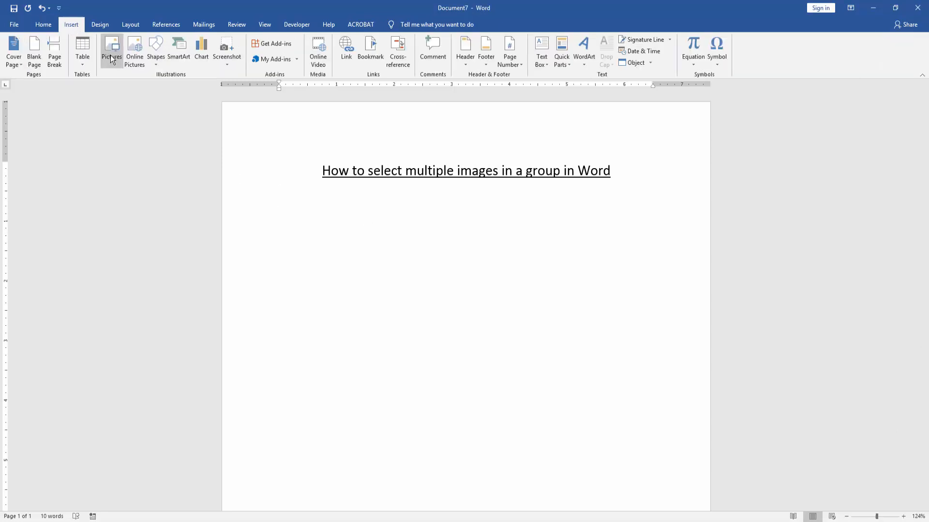
- Insert the sunflowers and seashells photos together via the Insert Picture dialog
click(112, 52)
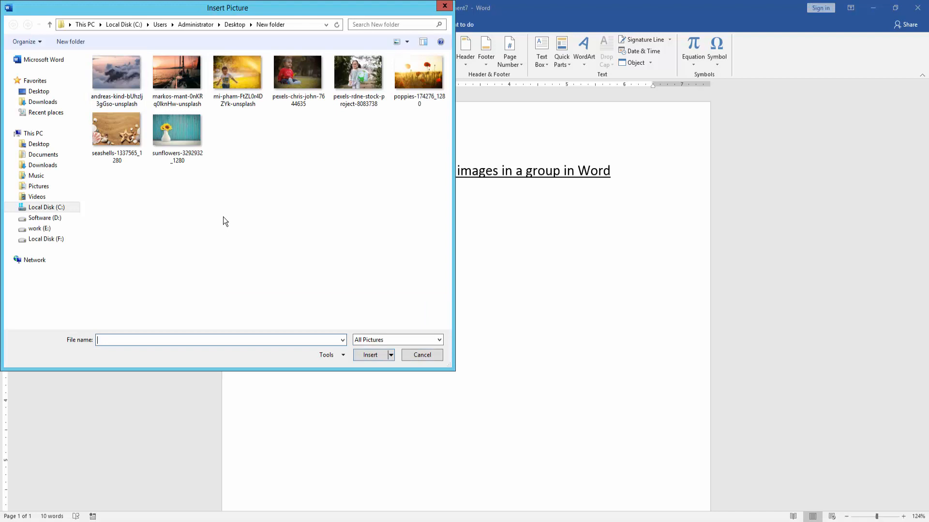
click(177, 129)
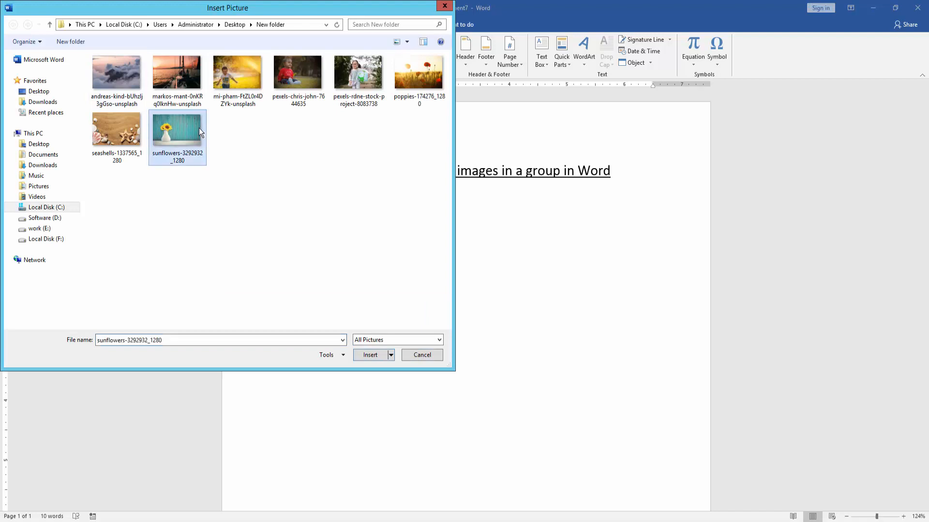
mouse_move(282, 272)
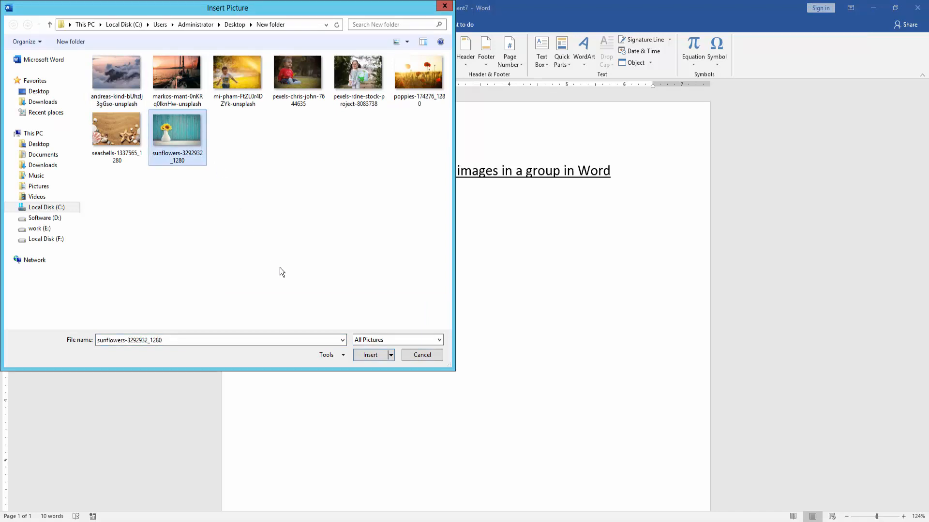
mouse_move(280, 264)
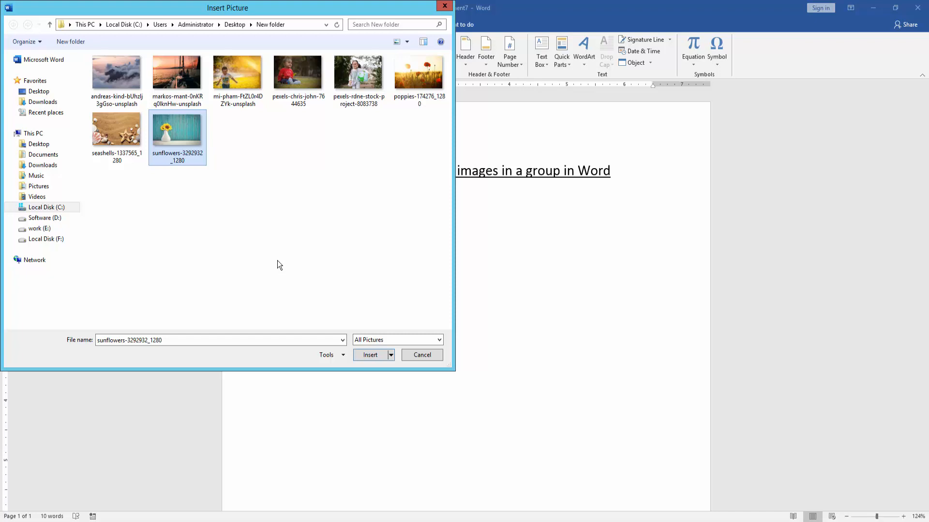
click(116, 129)
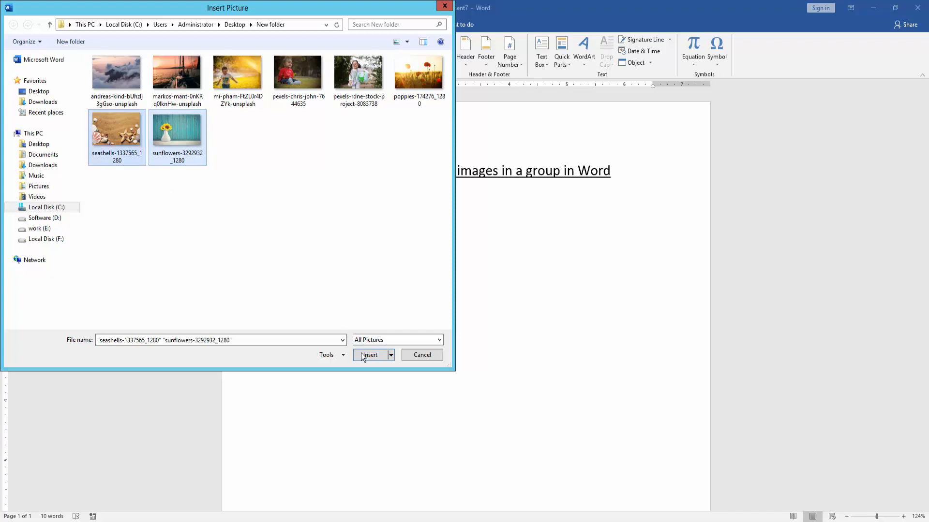
click(369, 354)
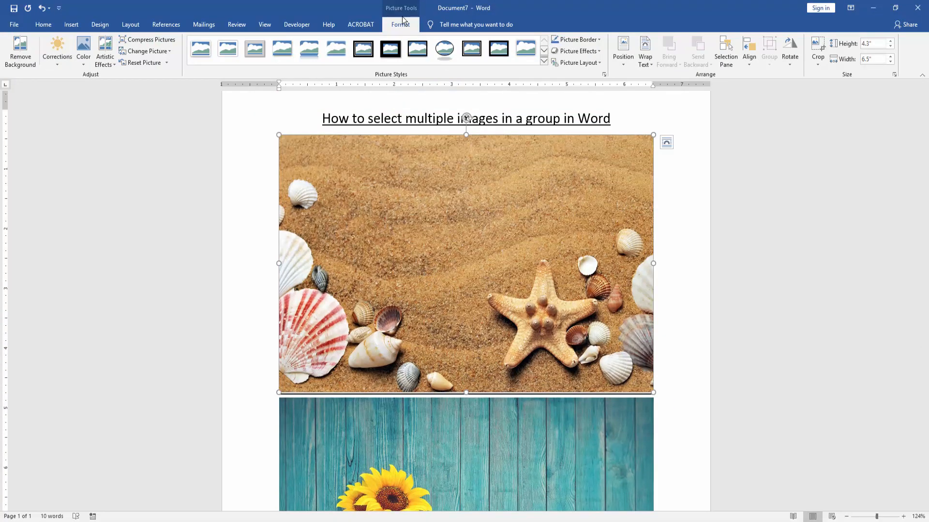
- Set the seashells picture's text wrapping to In Front of Text so it floats
click(645, 51)
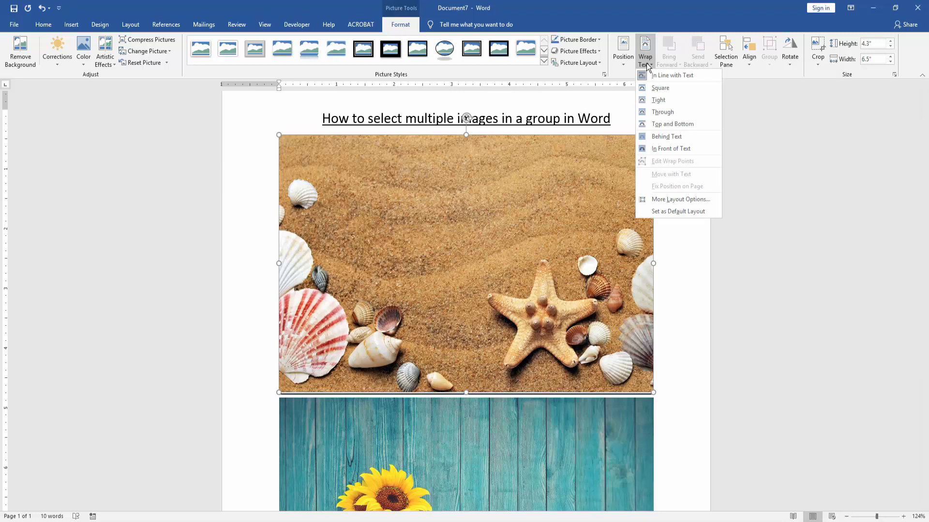
click(670, 148)
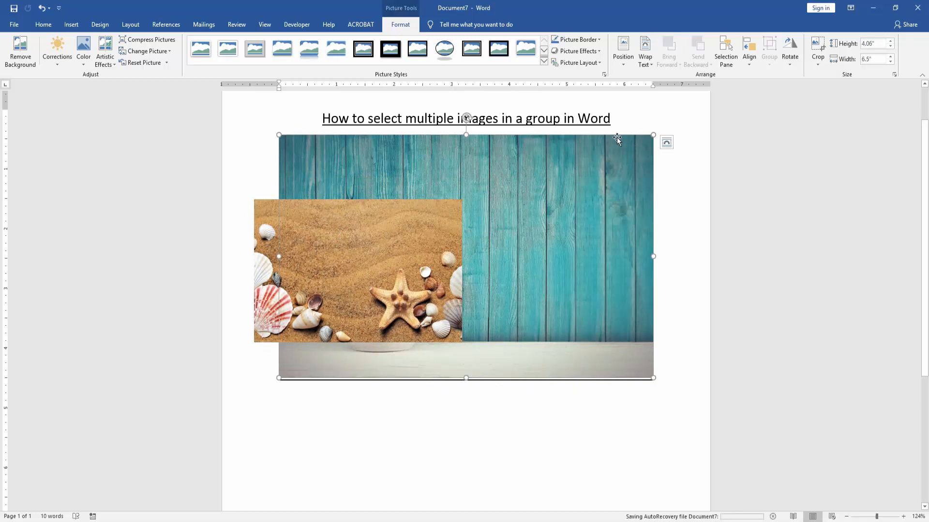
- Set the sunflowers picture's text wrapping to In Front of Text so it floats
click(644, 50)
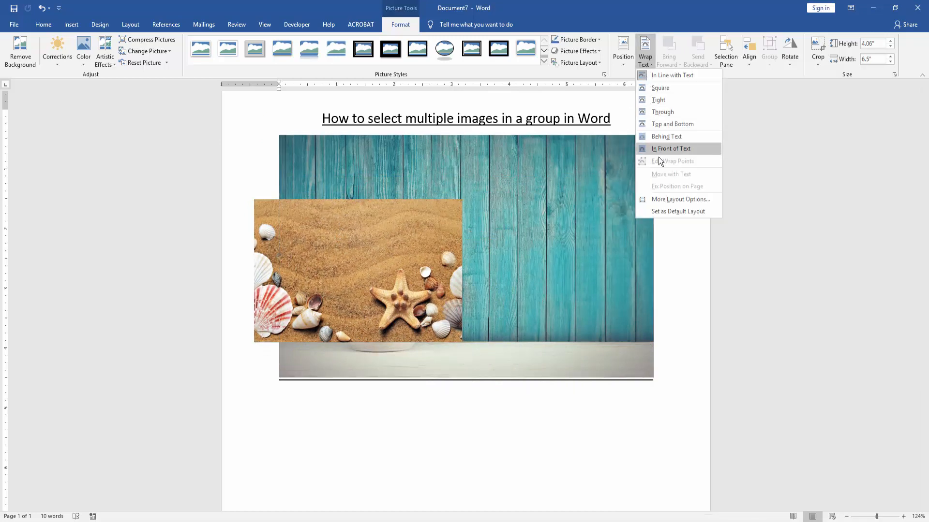
click(671, 148)
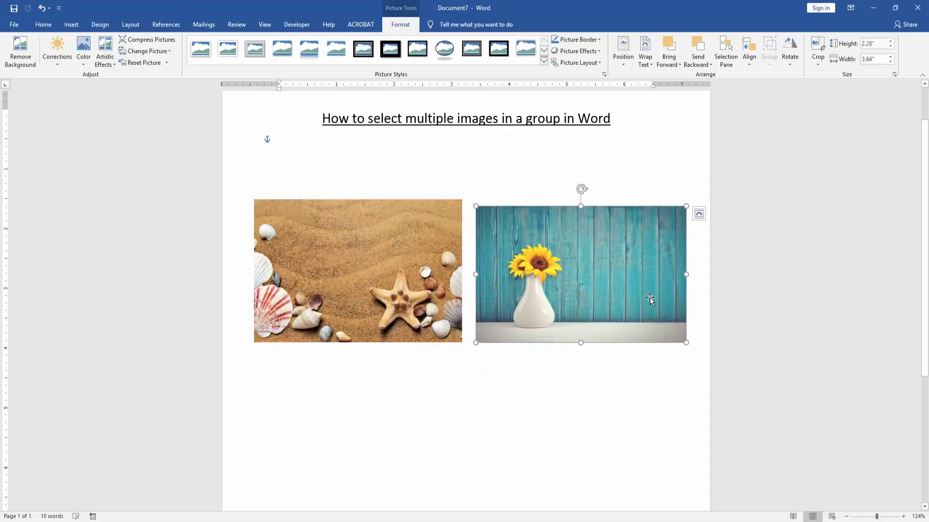
mouse_move(643, 298)
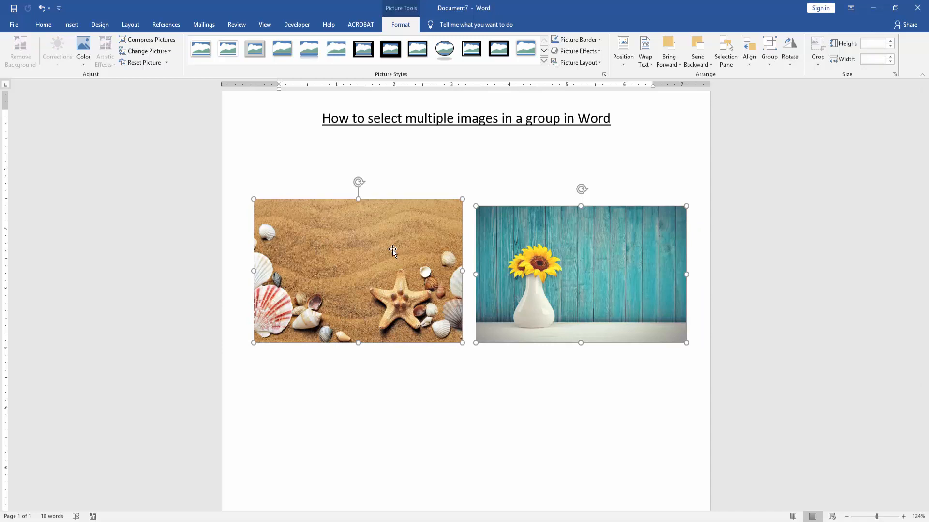
- Group the two selected pictures into one object from the right-click menu
right_click(392, 249)
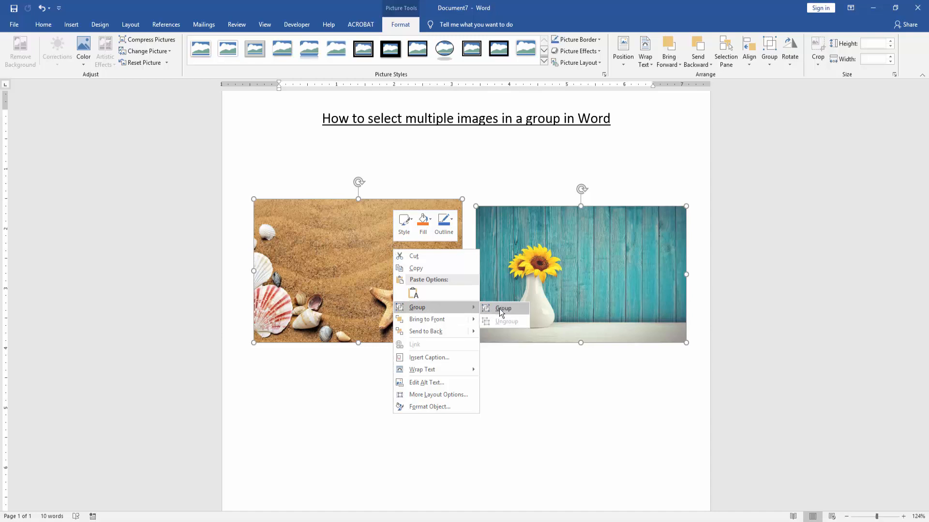
click(503, 308)
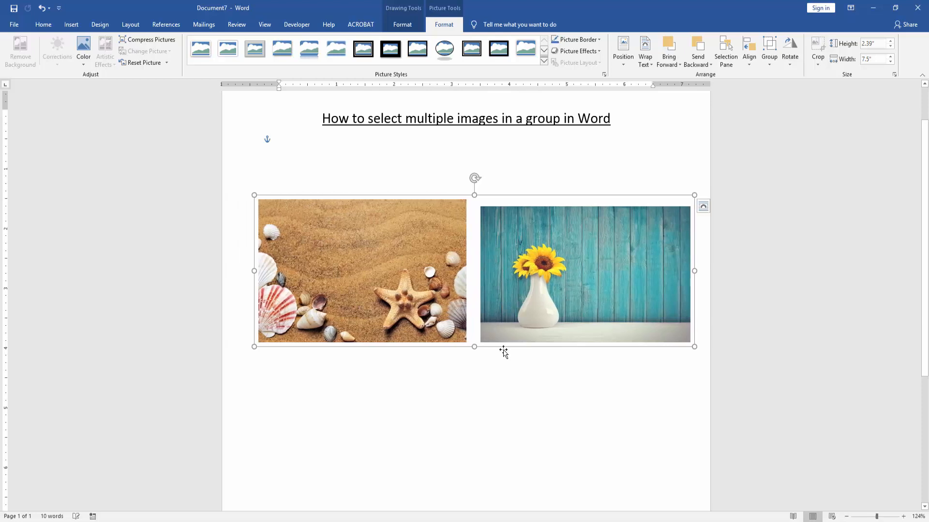
mouse_move(492, 290)
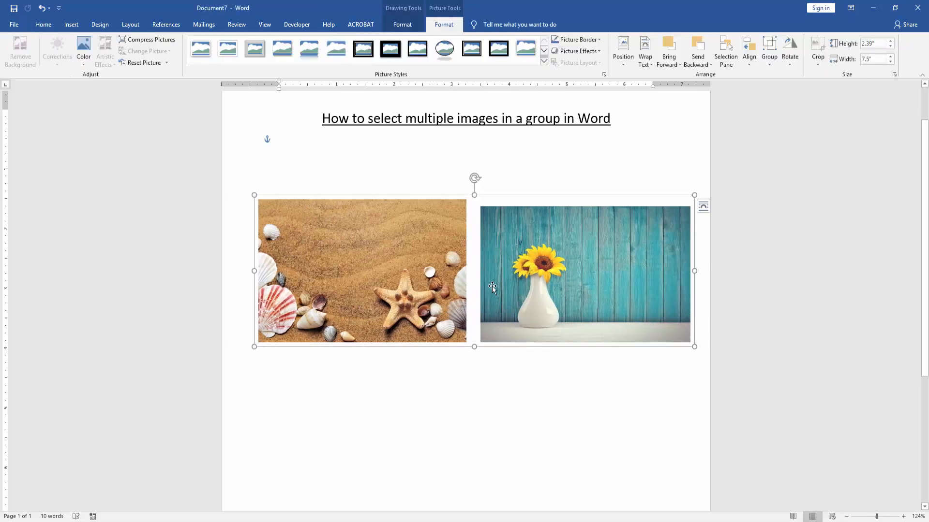